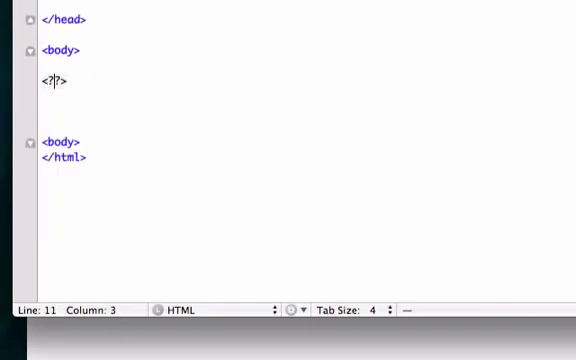
Open a PHP block in the body and declare $a = 5 on an indented line
{"action": "type", "text": "php"}
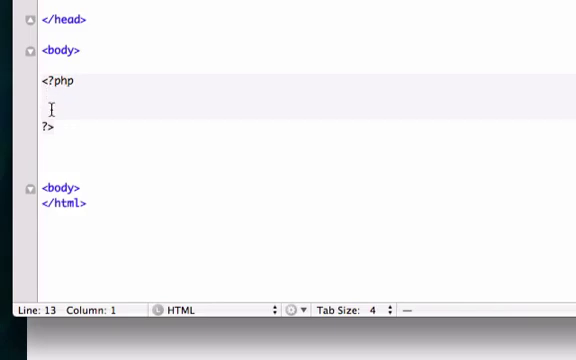
{"action": "key", "text": "Tab"}
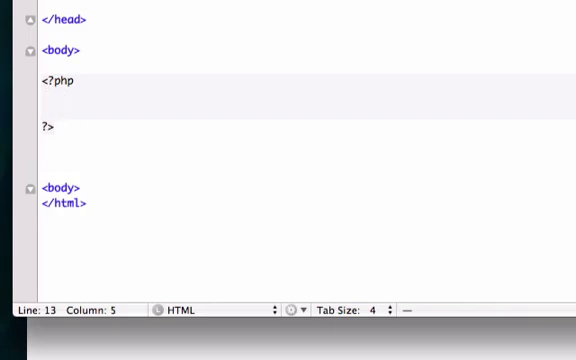
{"action": "type", "text": "$a"}
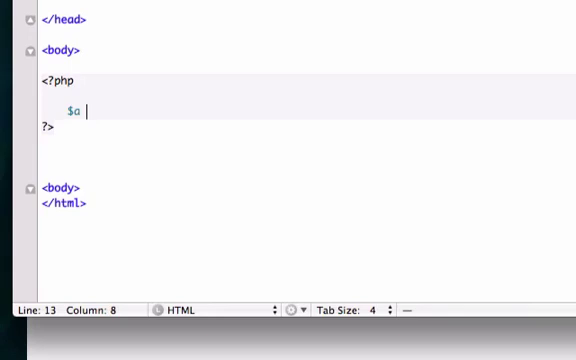
{"action": "type", "text": "="}
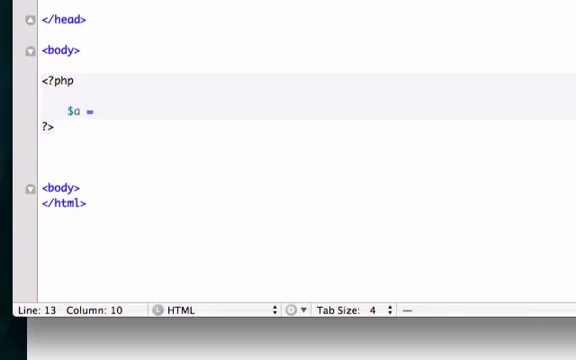
{"action": "type", "text": "5;"}
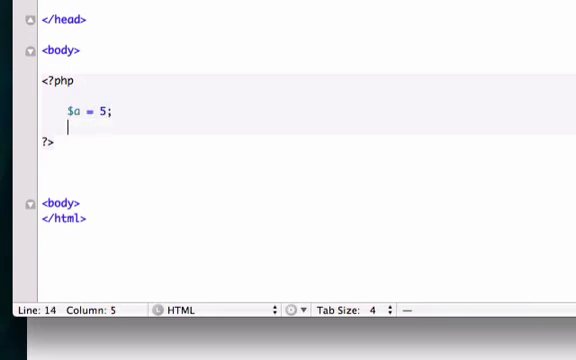
Declare $b = "5" and $c = true on the following lines
{"action": "type", "text": "$b"}
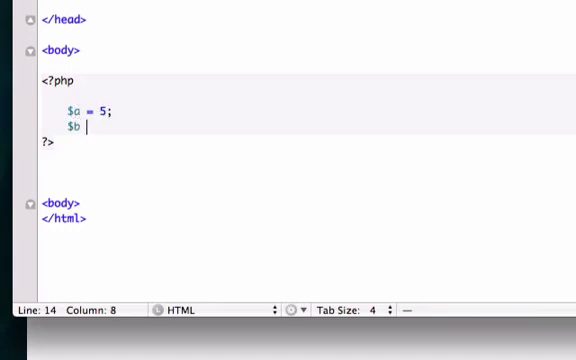
{"action": "type", "text": "="}
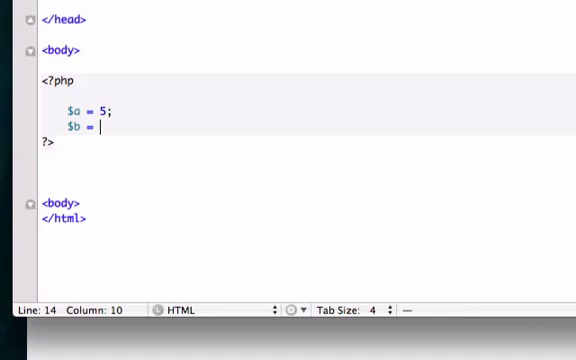
{"action": "type", "text": "5"}
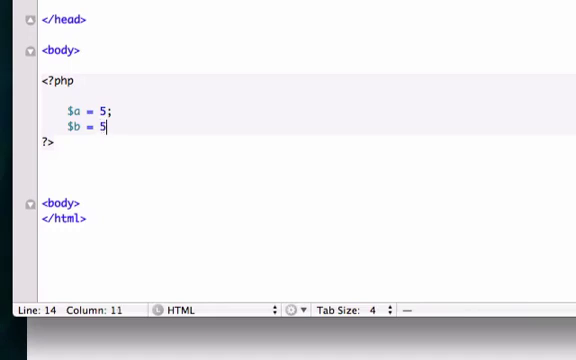
{"action": "type", "text": ";"}
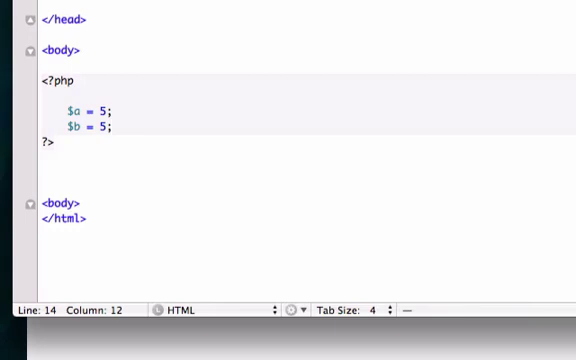
{"action": "type", "text": "\"5\""}
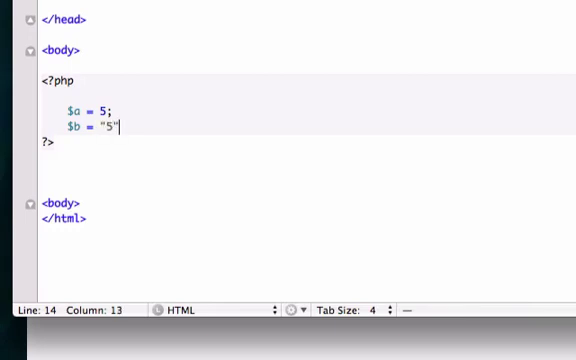
{"action": "type", "text": ";"}
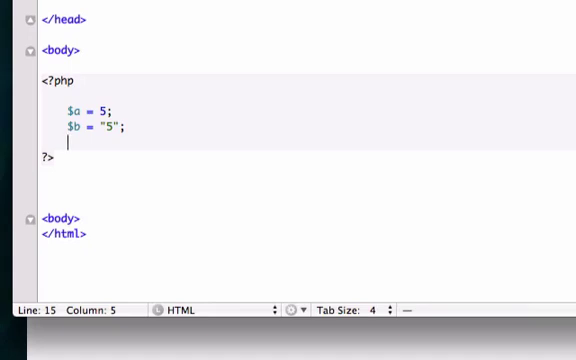
{"action": "type", "text": "$c"}
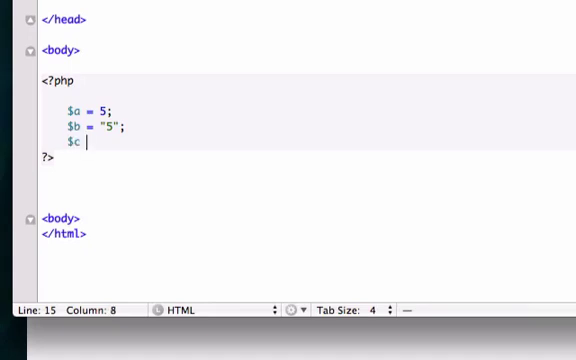
{"action": "type", "text": "= tru"}
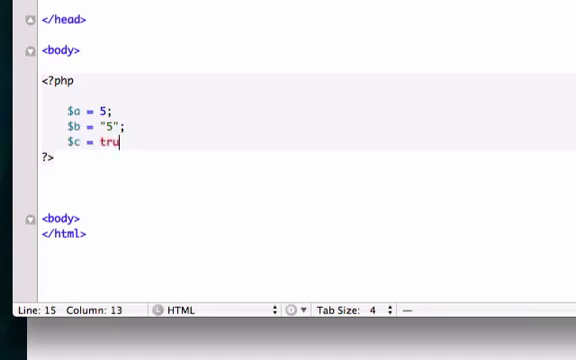
{"action": "type", "text": "e;"}
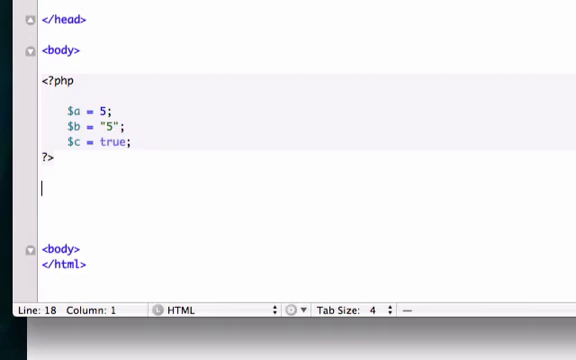
Add 'Variable a = <?php echo gettype($a); ?>' below the block, correcting the label's typo to 'ble'
{"action": "type", "text": "in"}
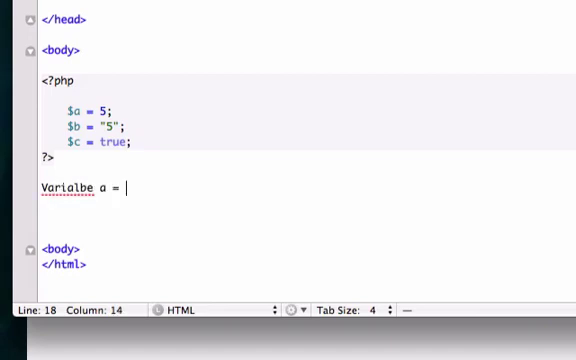
{"action": "type", "text": "<?php ?>"}
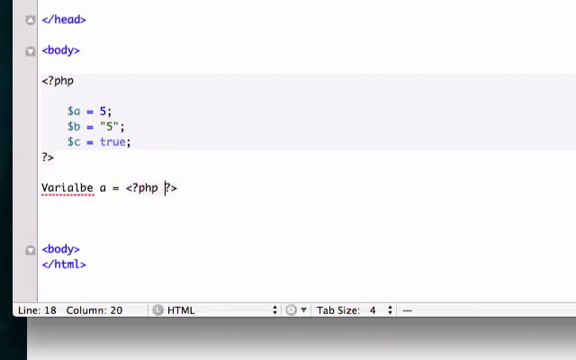
{"action": "type", "text": "echo get"}
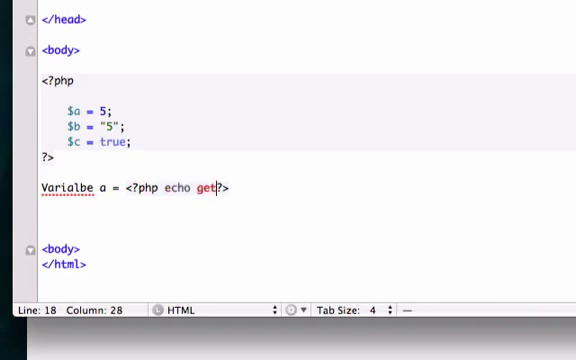
{"action": "type", "text": "type"}
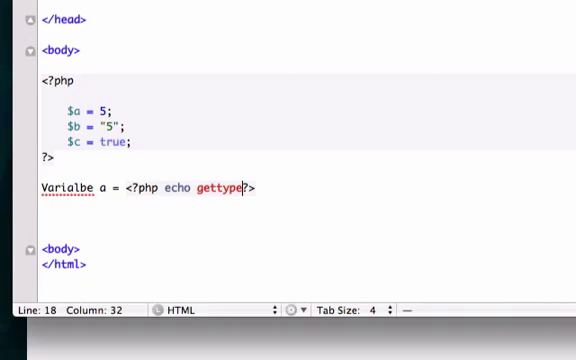
{"action": "type", "text": "($a)"}
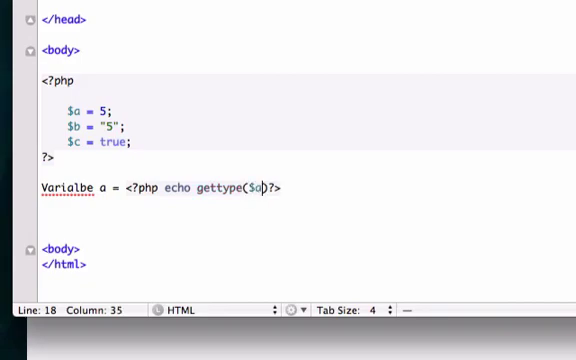
{"action": "type", "text": ";"}
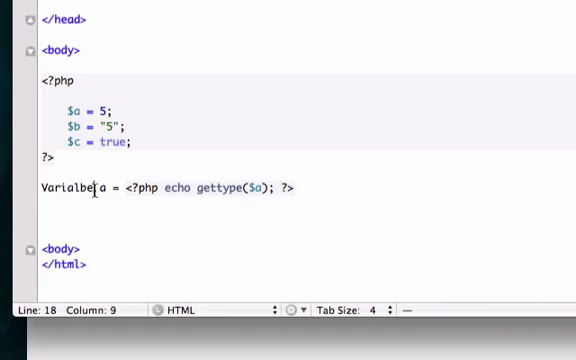
{"action": "key", "text": "BackSpace"}
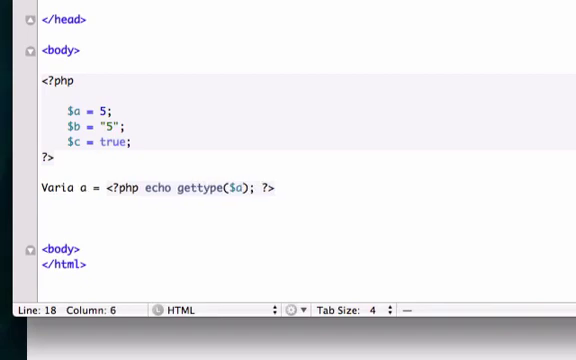
{"action": "type", "text": "ble"}
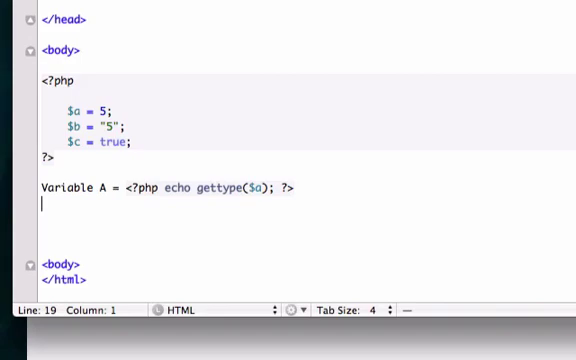
Add 'Variable B' and 'Variable C' lines echoing gettype of $b and $c
{"action": "type", "text": "Var"}
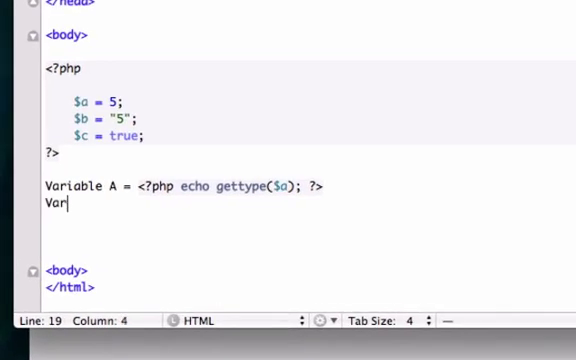
{"action": "type", "text": "iable B"}
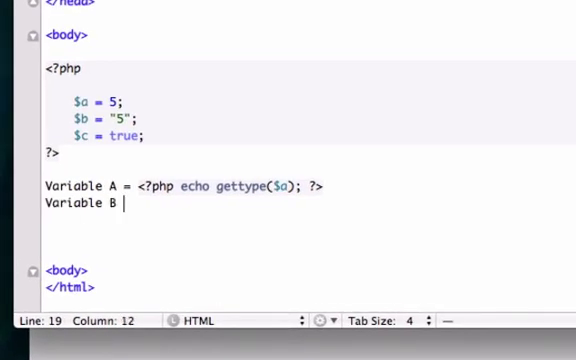
{"action": "type", "text": "= <?php ?>"}
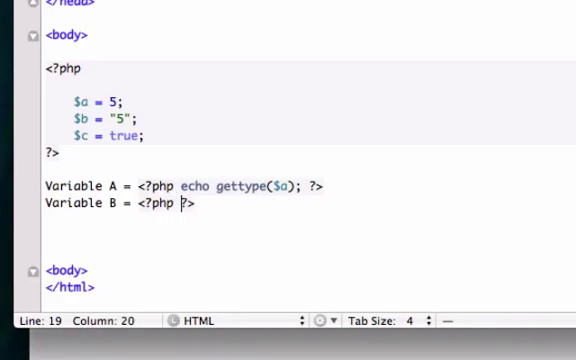
{"action": "type", "text": "echo gettype($b);"}
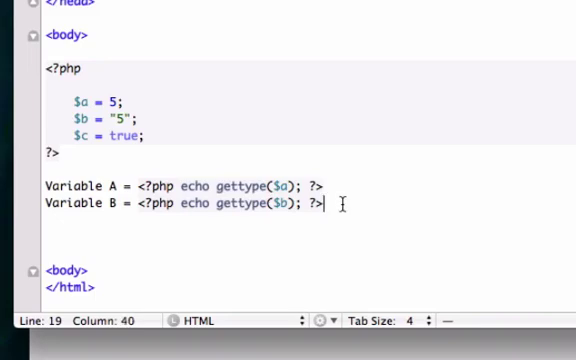
{"action": "type", "text": "Vari"}
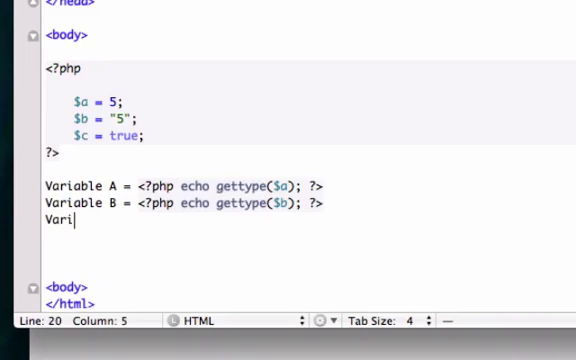
{"action": "type", "text": "able C"}
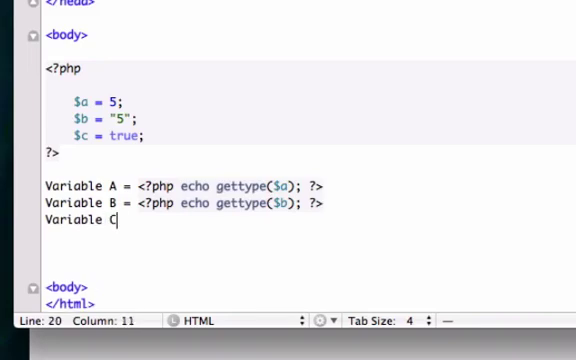
{"action": "type", "text": "= <?php ?>"}
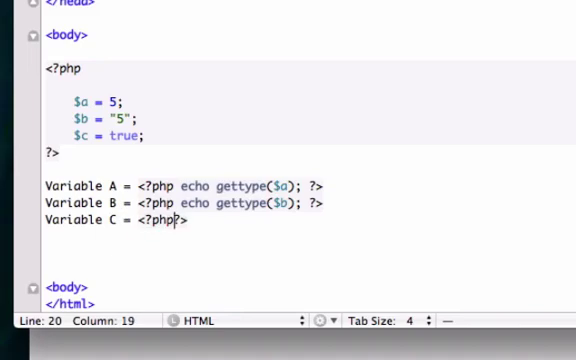
{"action": "type", "text": "echo gettype($c);"}
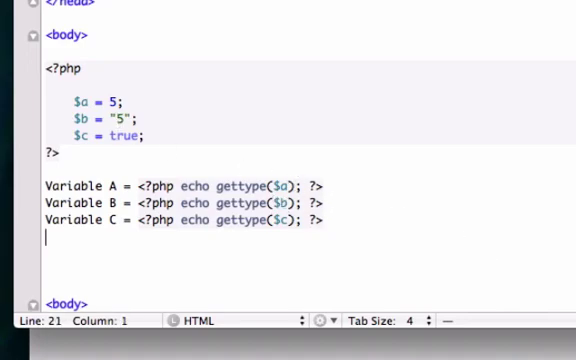
Add a 'Variable D' line echoing gettype($d), then append <br> to the first three lines
{"action": "type", "text": "Vari"}
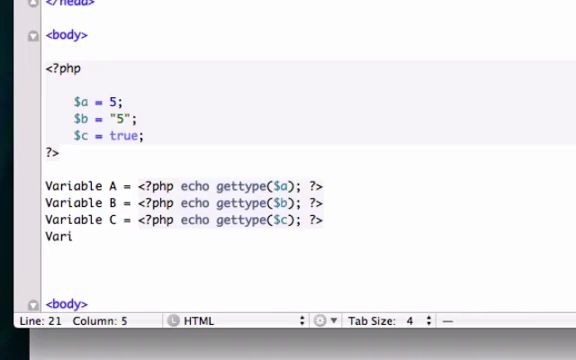
{"action": "type", "text": "able D ="}
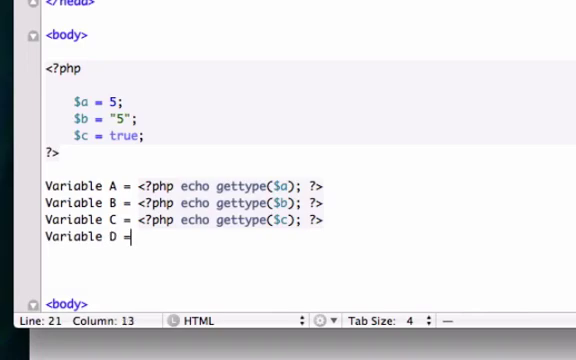
{"action": "type", "text": "<?>"}
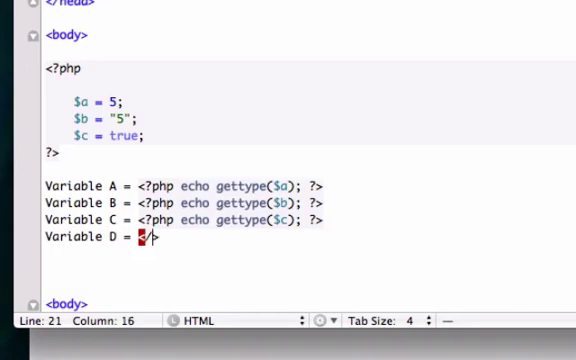
{"action": "key", "text": "Backspace"}
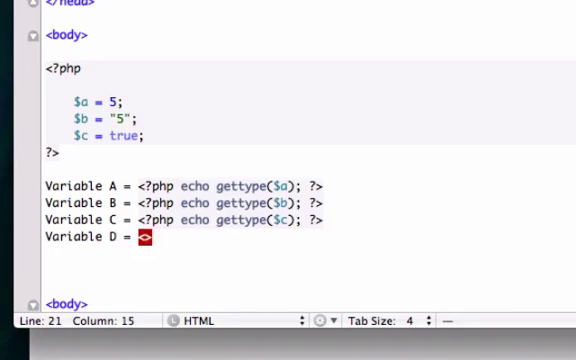
{"action": "type", "text": "<?php ech?"}
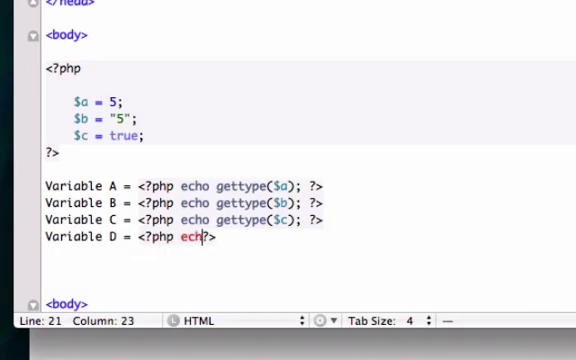
{"action": "type", "text": "o gettype($"}
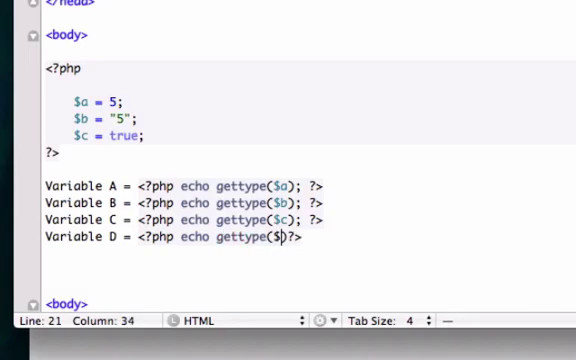
{"action": "type", "text": "d); ?>"}
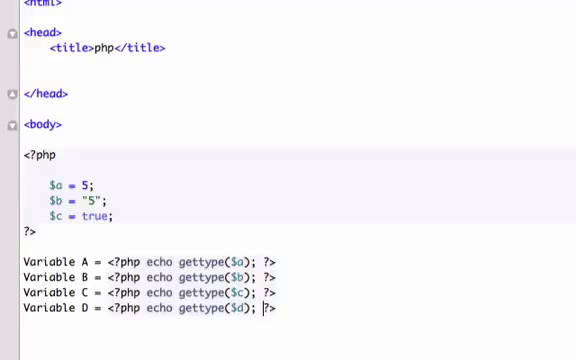
{"action": "type", "text": "<br>"}
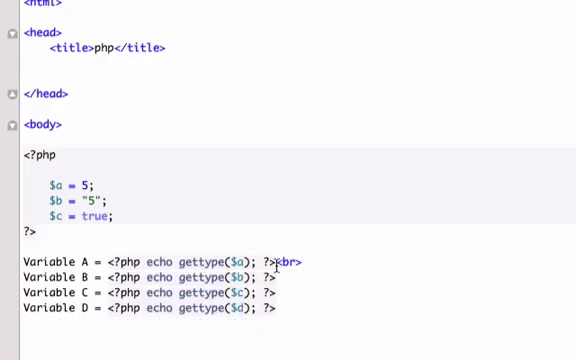
{"action": "type", "text": "<br>"}
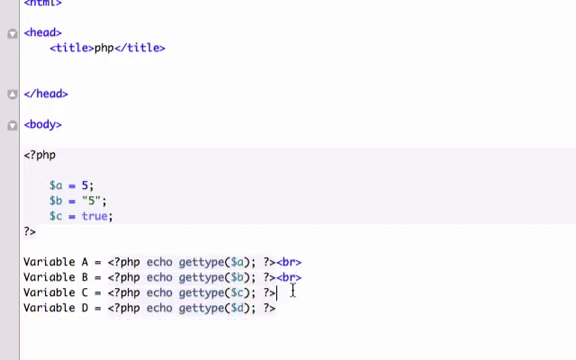
{"action": "type", "text": "<br>"}
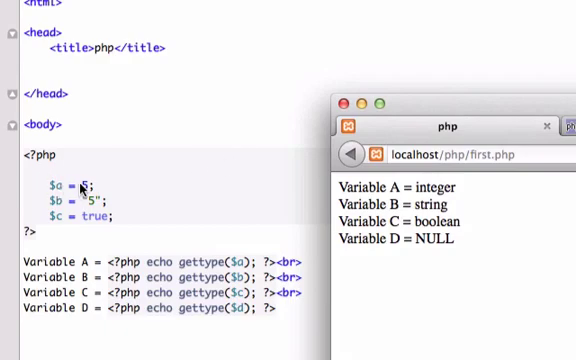
{"action": "mouse_move", "coordinate": [322, 188]}
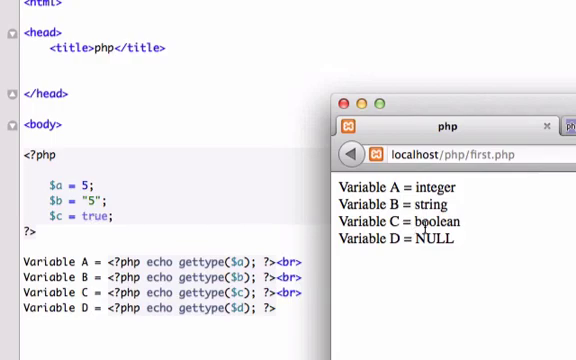
{"action": "mouse_move", "coordinate": [205, 294]}
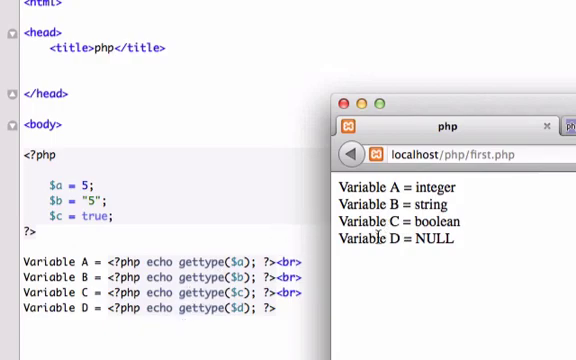
{"action": "mouse_move", "coordinate": [454, 239]}
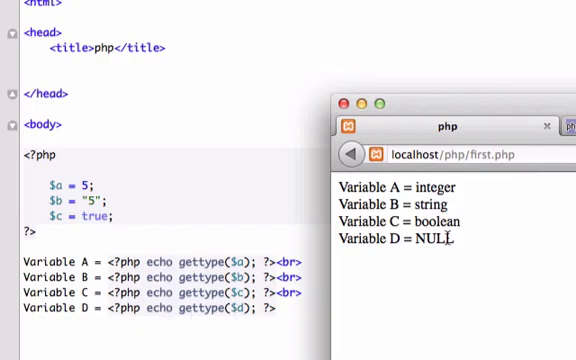